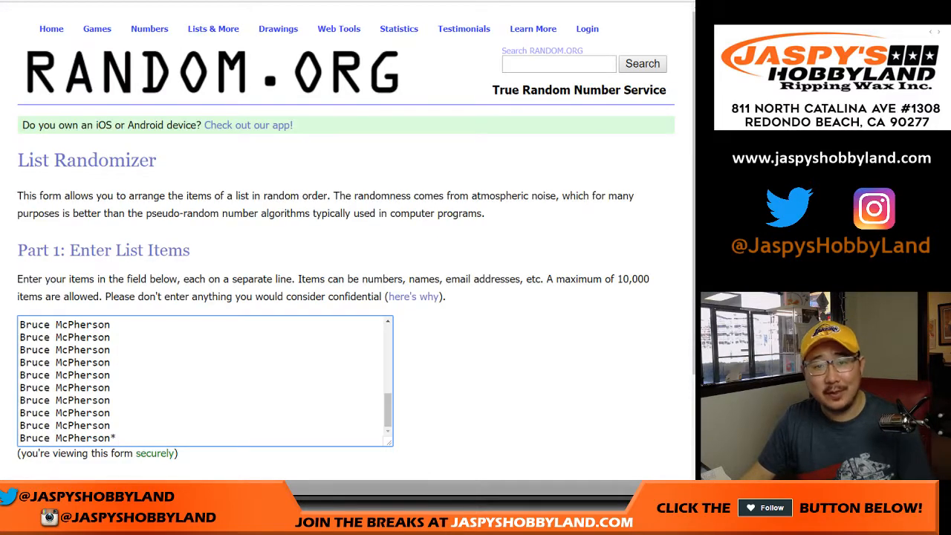
# Randomize the 31-name list, then re-shuffle it with Again! five more times.
pyautogui.scroll(-3)
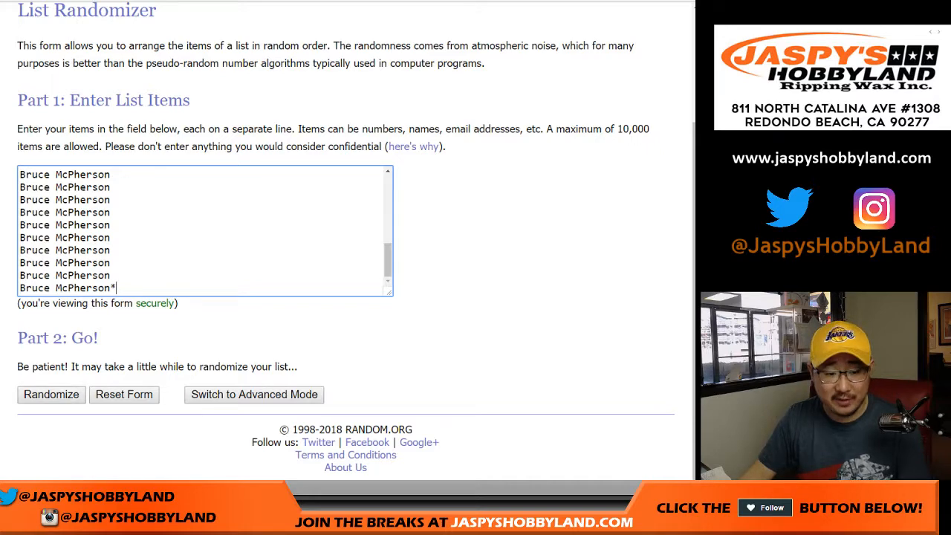
pyautogui.click(51, 396)
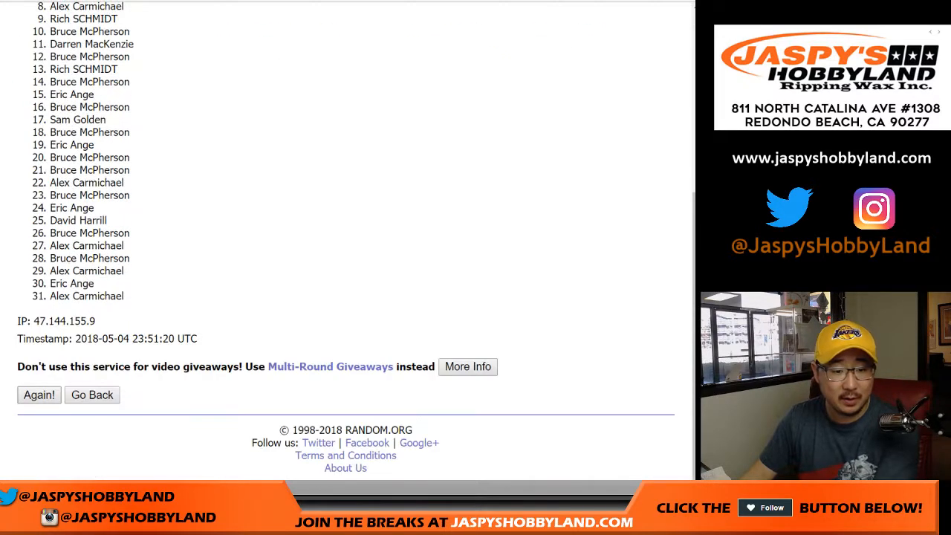
pyautogui.click(39, 395)
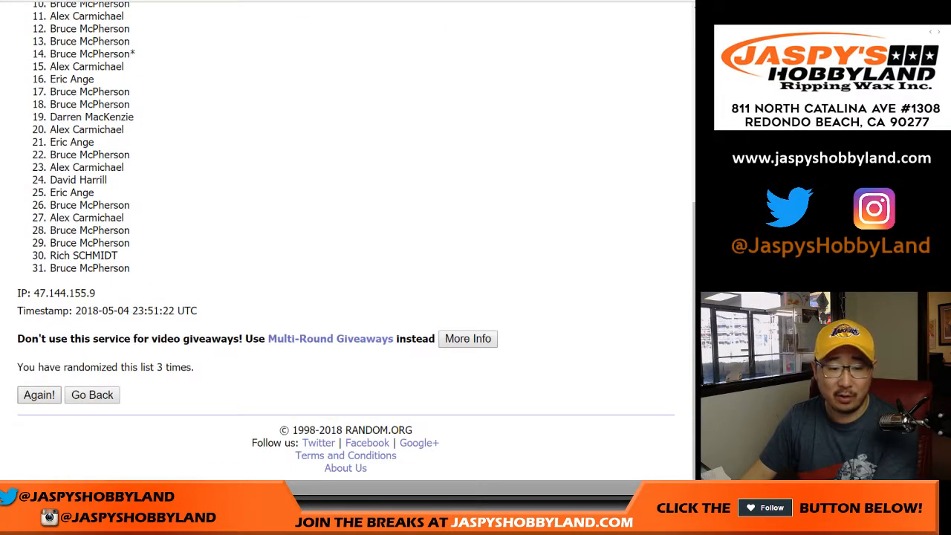
pyautogui.click(39, 395)
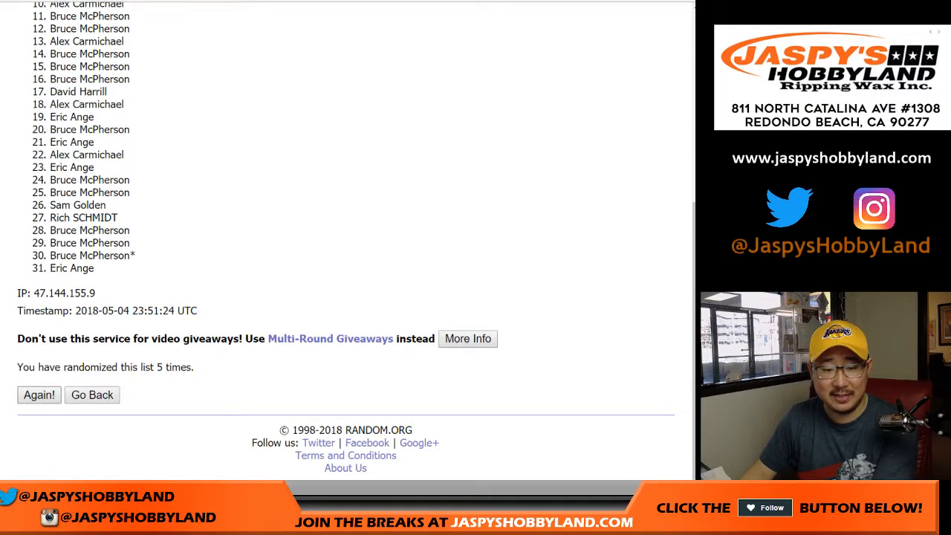
pyautogui.click(38, 396)
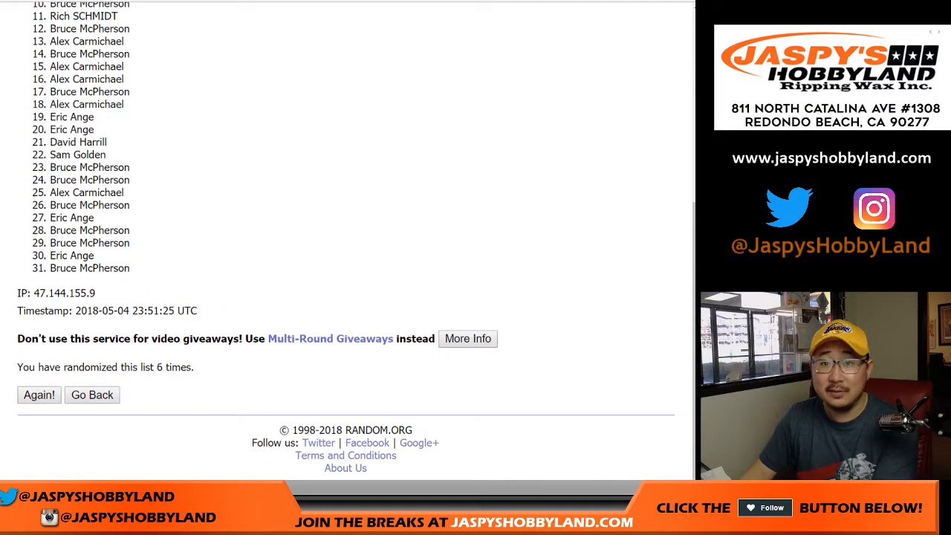
pyautogui.click(39, 395)
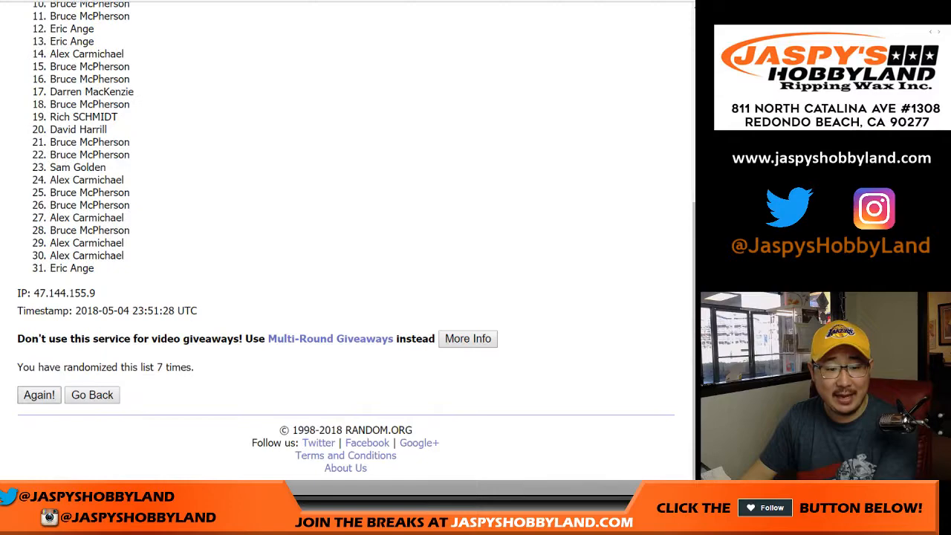
pyautogui.click(39, 396)
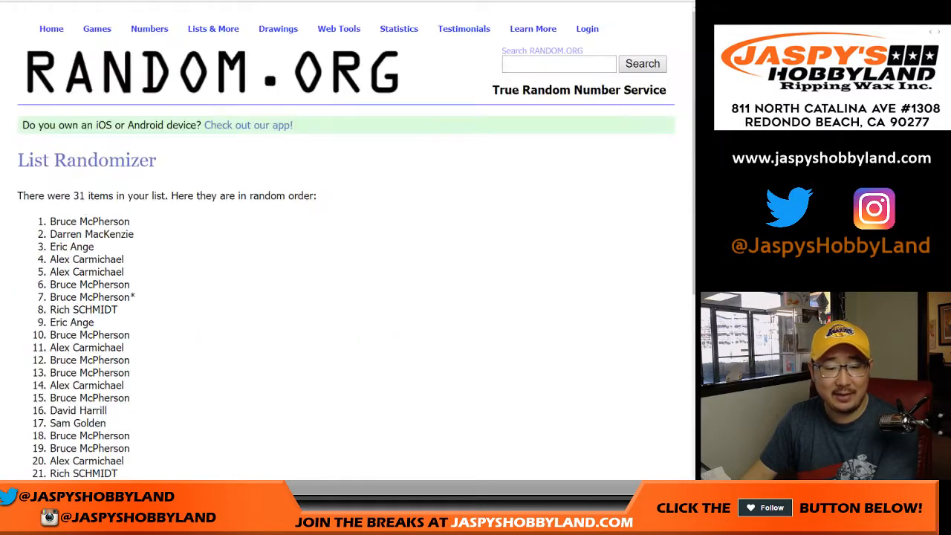
pyautogui.scroll(-3)
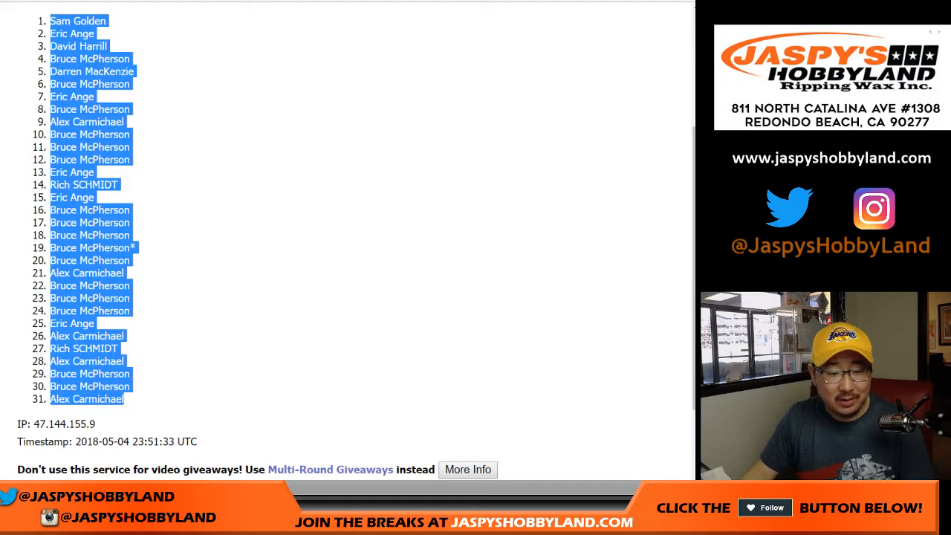
pyautogui.scroll(3)
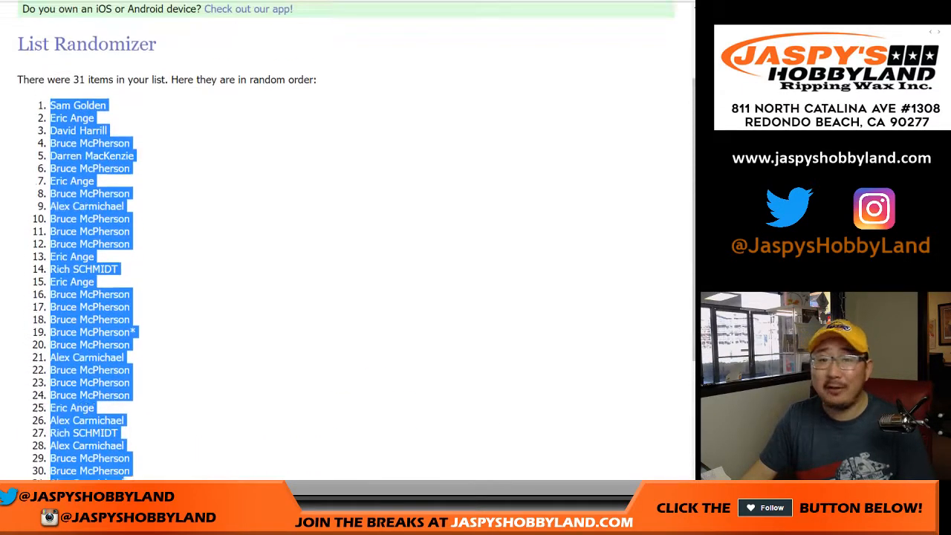
pyautogui.scroll(-3)
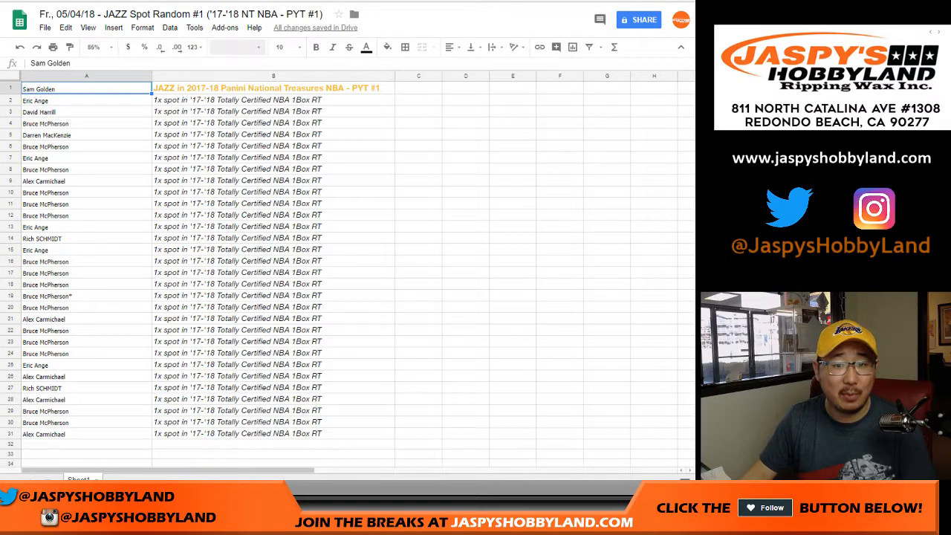
pyautogui.click(297, 46)
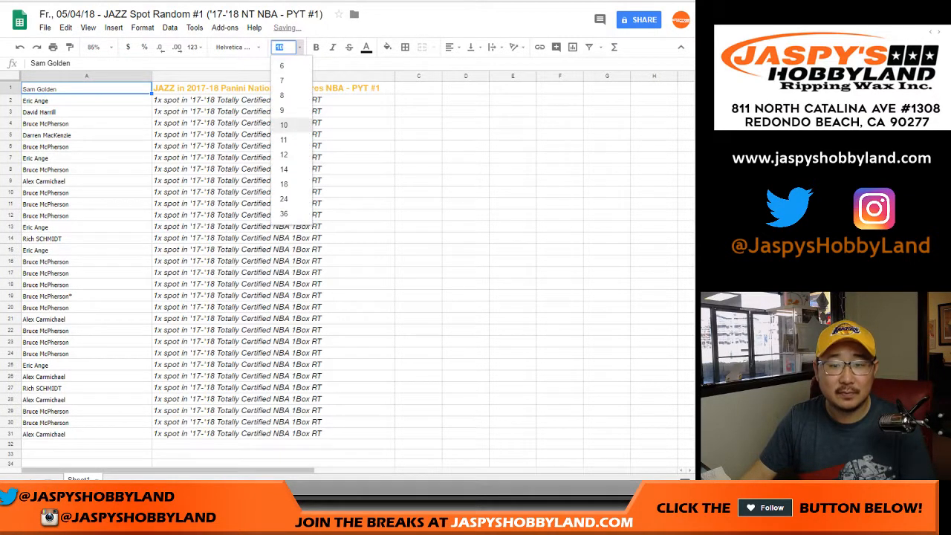
pyautogui.click(284, 155)
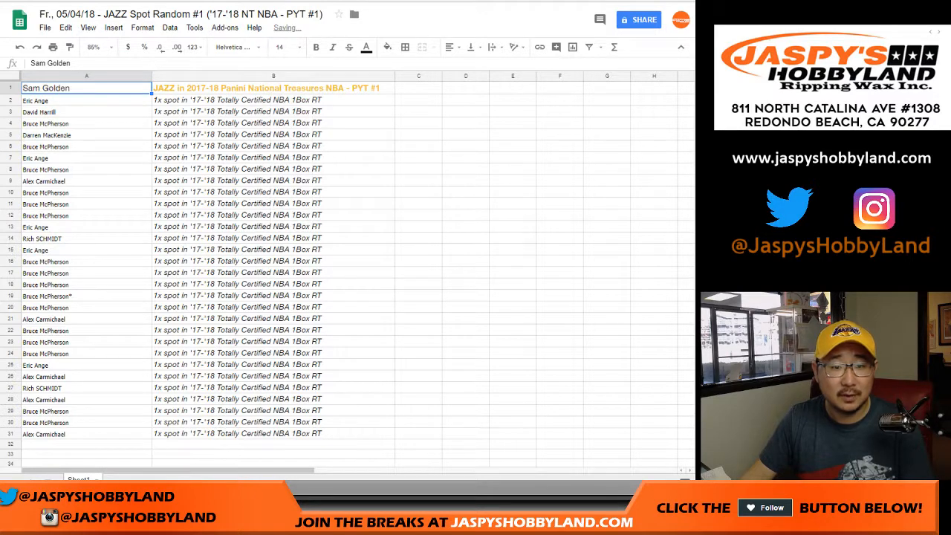